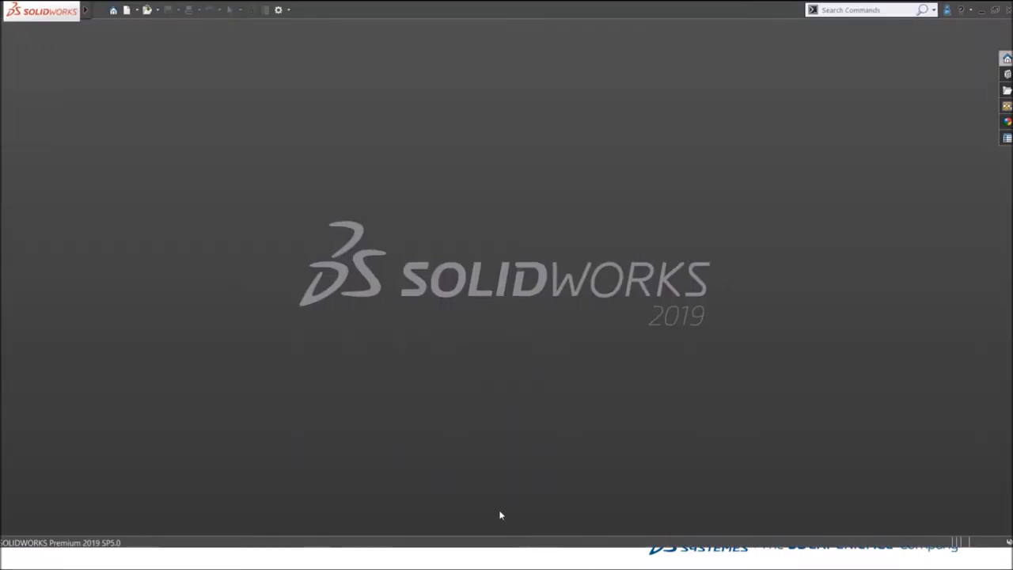
{"action": "mouse_move", "coordinate": [441, 300]}
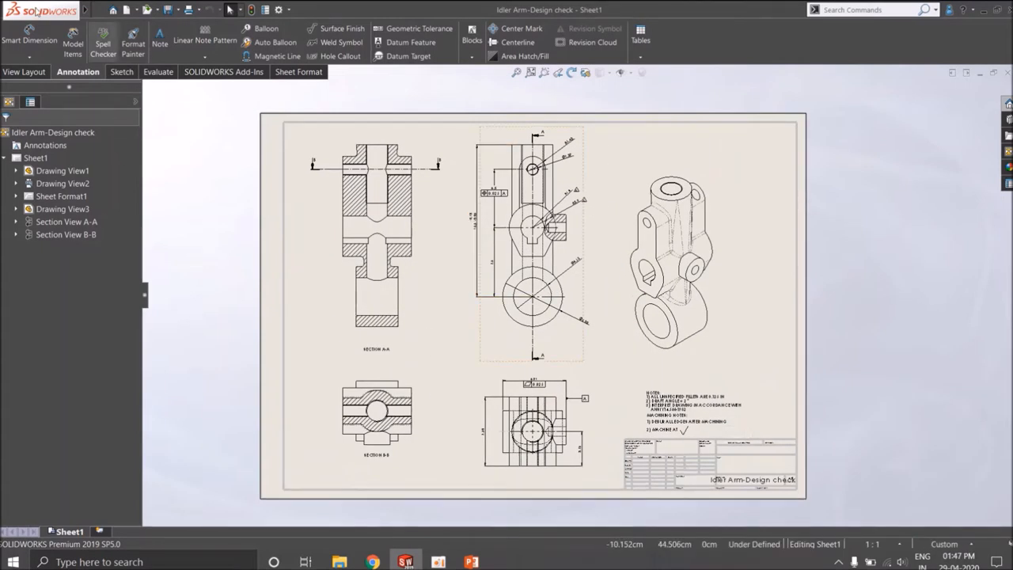
Bring up the Design Checker commands from the Tools menu for the Idler Arm drawing.
{"action": "left_click", "coordinate": [193, 10]}
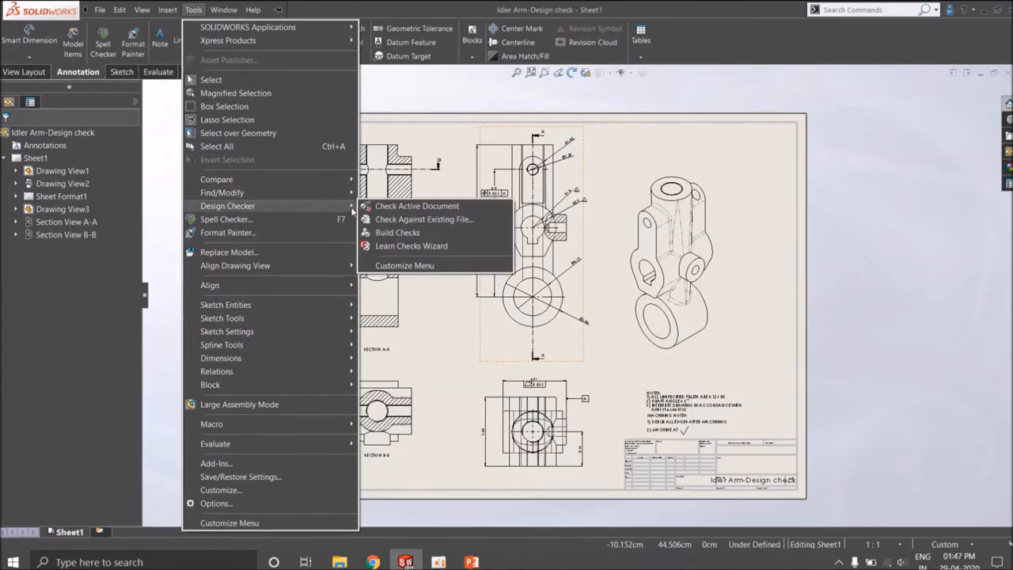
{"action": "mouse_move", "coordinate": [412, 247]}
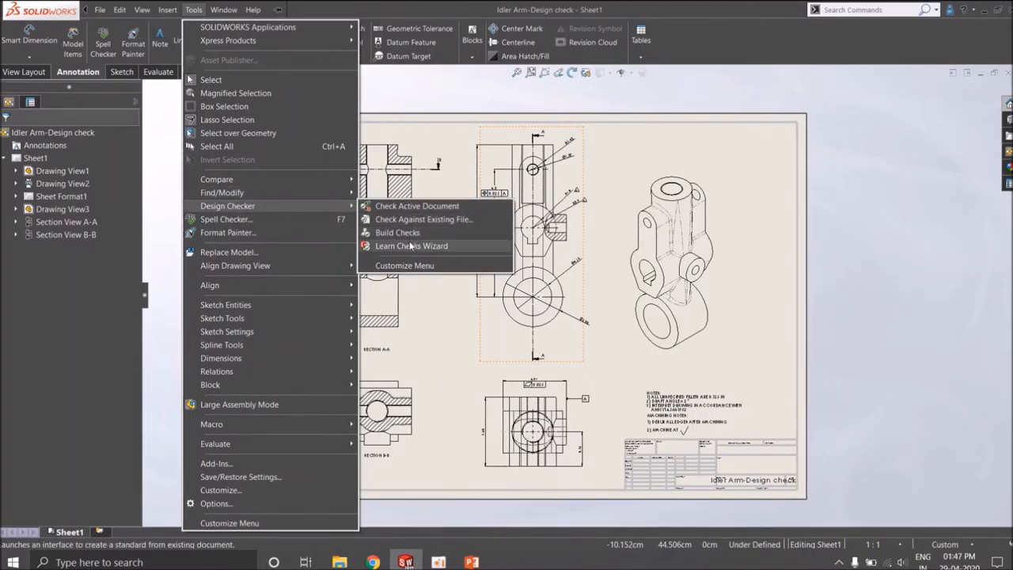
{"action": "mouse_move", "coordinate": [424, 219]}
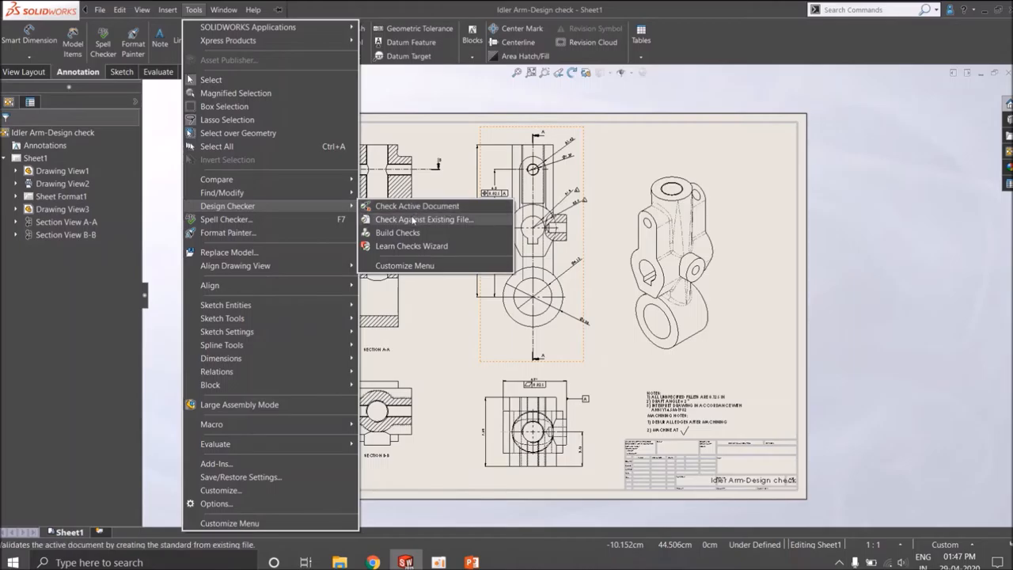
{"action": "mouse_move", "coordinate": [418, 206]}
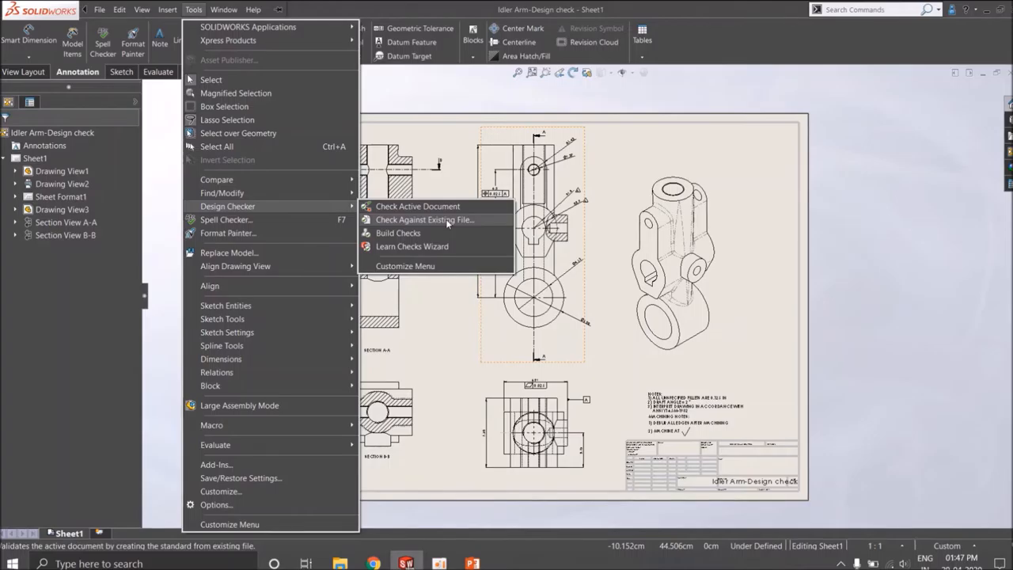
{"action": "mouse_move", "coordinate": [418, 206]}
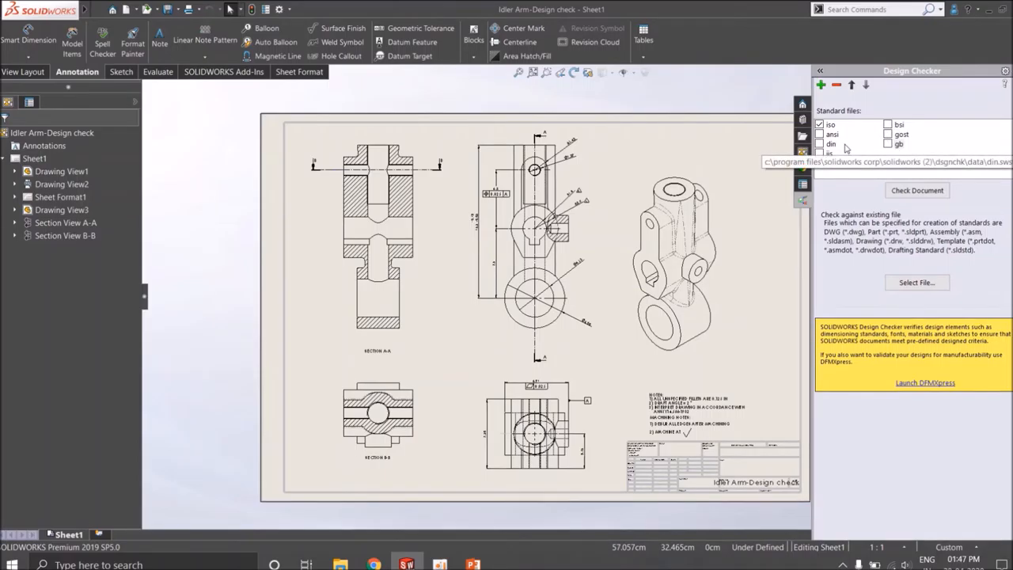
{"action": "mouse_move", "coordinate": [857, 175]}
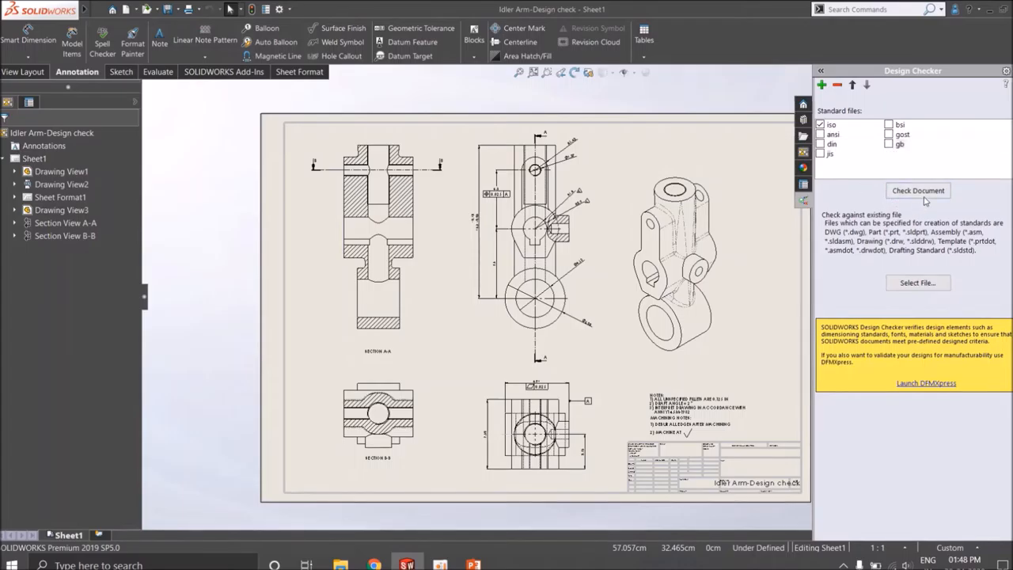
Run Check Document on the Idler Arm drawing against the ISO standard file.
{"action": "left_click", "coordinate": [918, 190]}
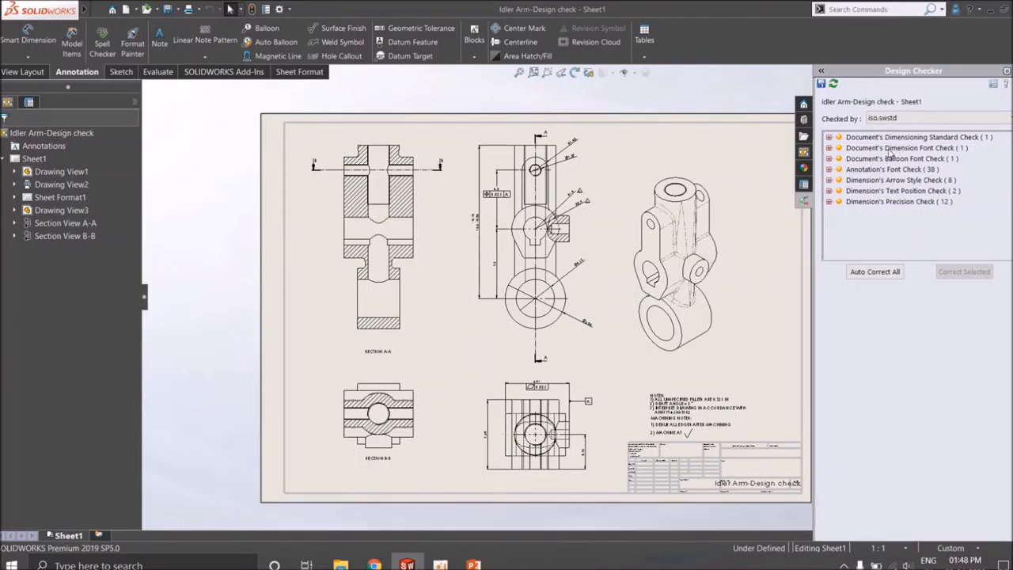
Correct the Dimensioning Standard failure on Sheet1 from modified ISO to plain ISO.
{"action": "left_click", "coordinate": [910, 137]}
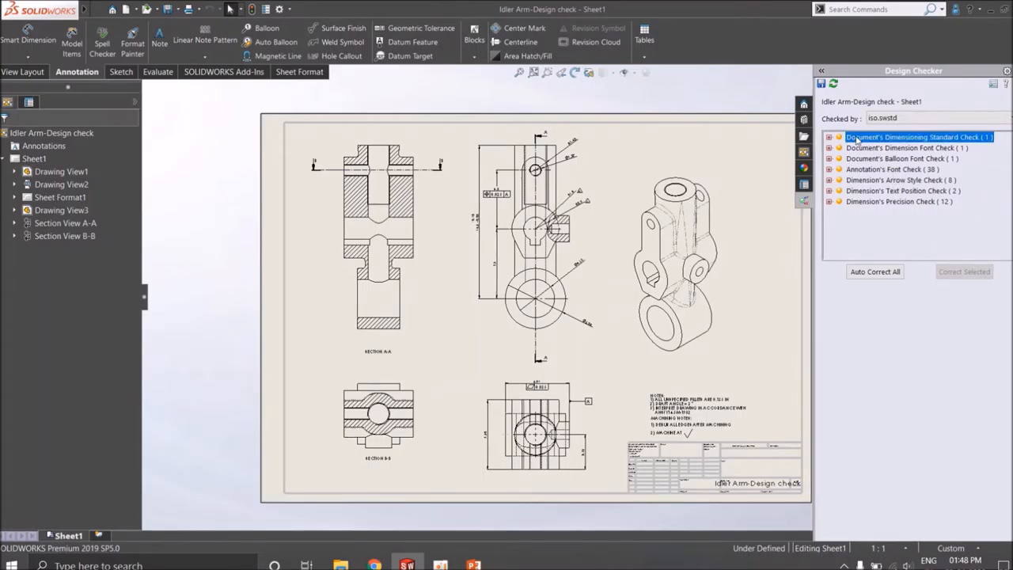
{"action": "left_click", "coordinate": [915, 136]}
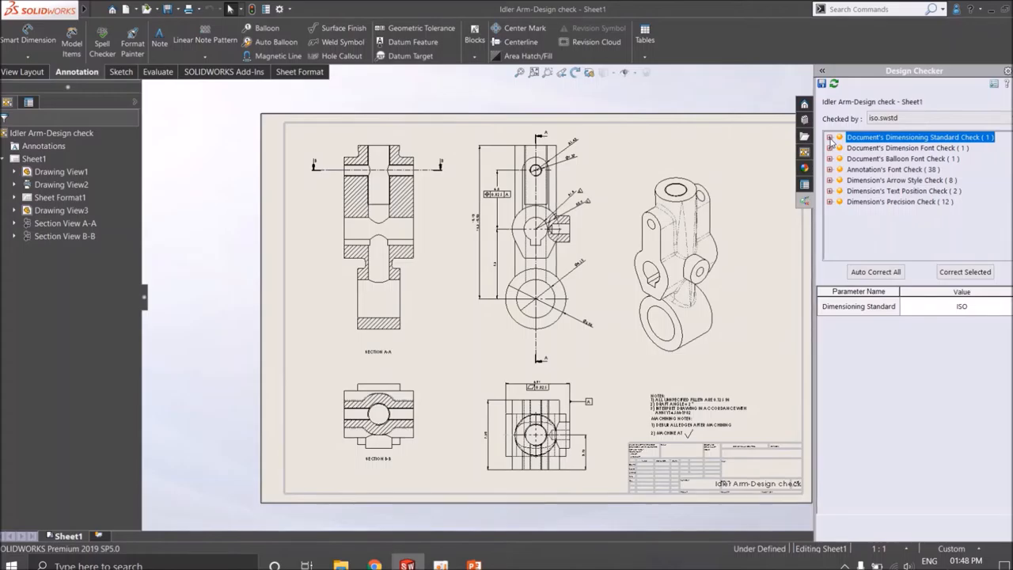
{"action": "left_click", "coordinate": [829, 136]}
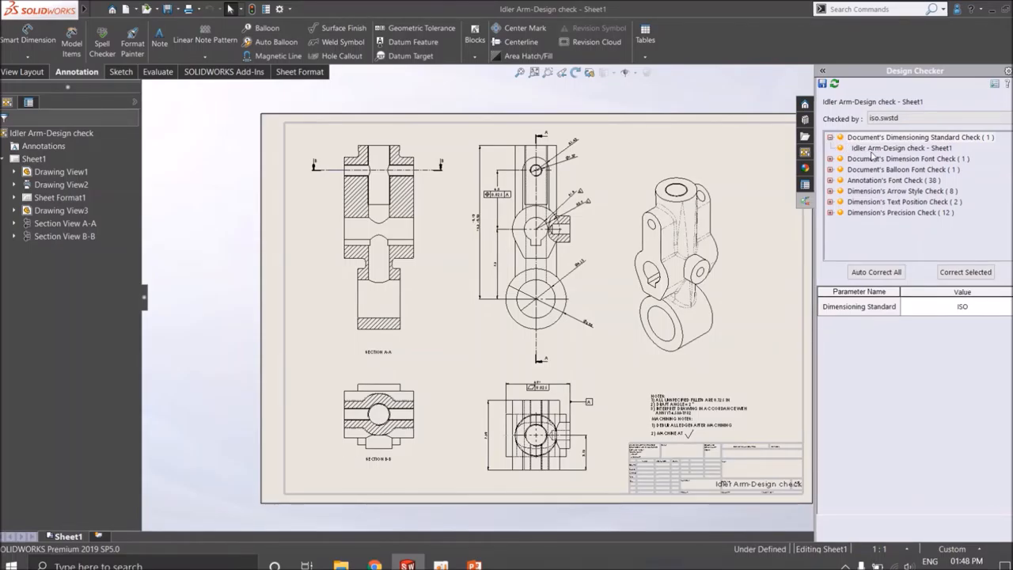
{"action": "left_click", "coordinate": [901, 148]}
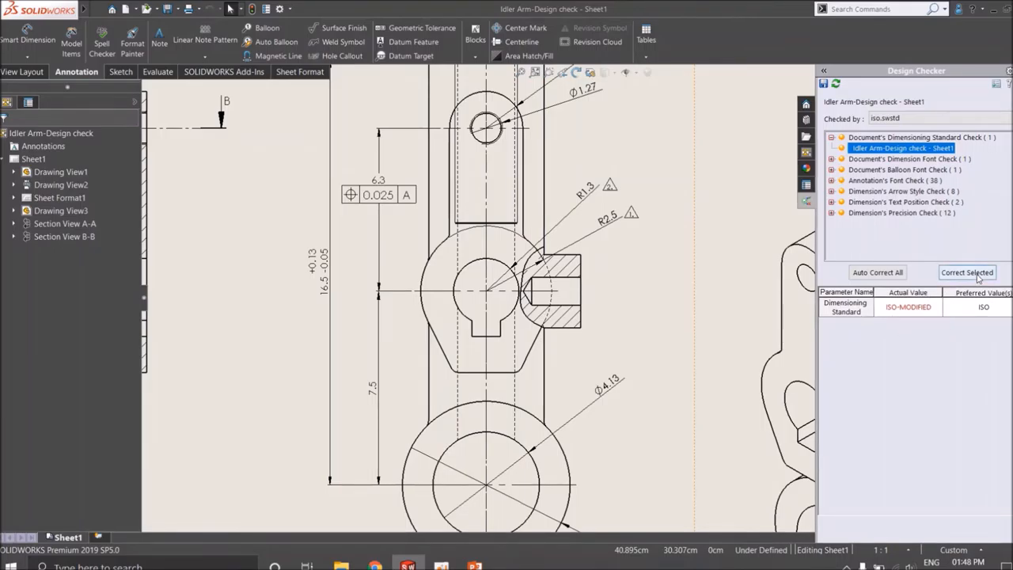
{"action": "left_click", "coordinate": [965, 272]}
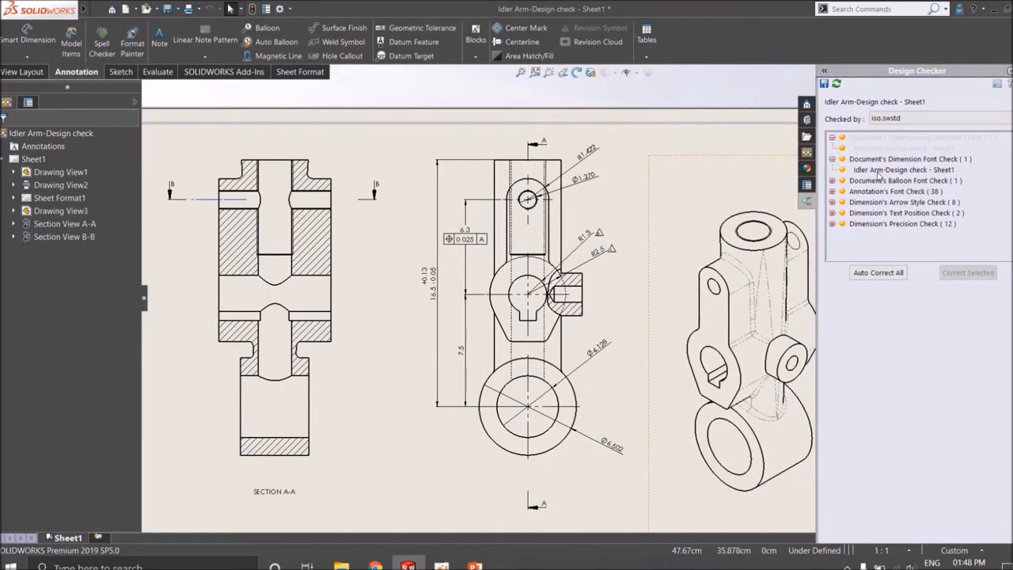
Correct the Dimension Font and Balloon Font failures, then expand the Arrow Style failures.
{"action": "left_click", "coordinate": [902, 169]}
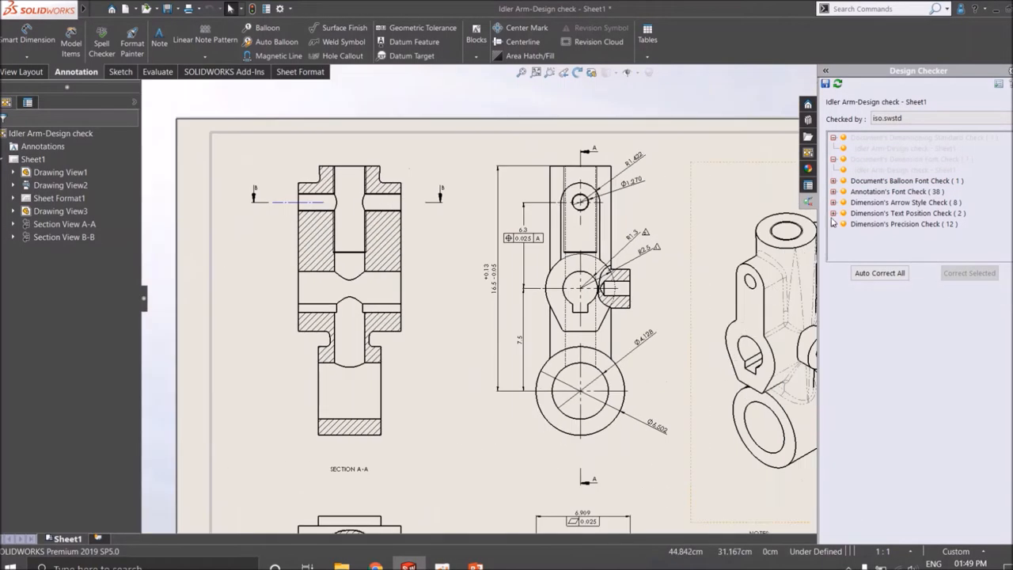
{"action": "left_click", "coordinate": [902, 192]}
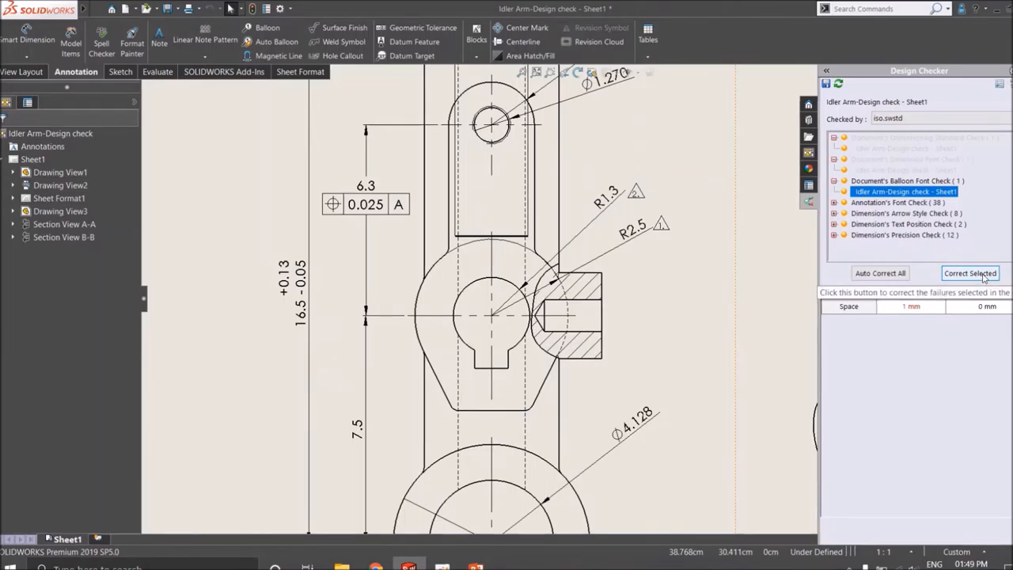
{"action": "left_click", "coordinate": [969, 273]}
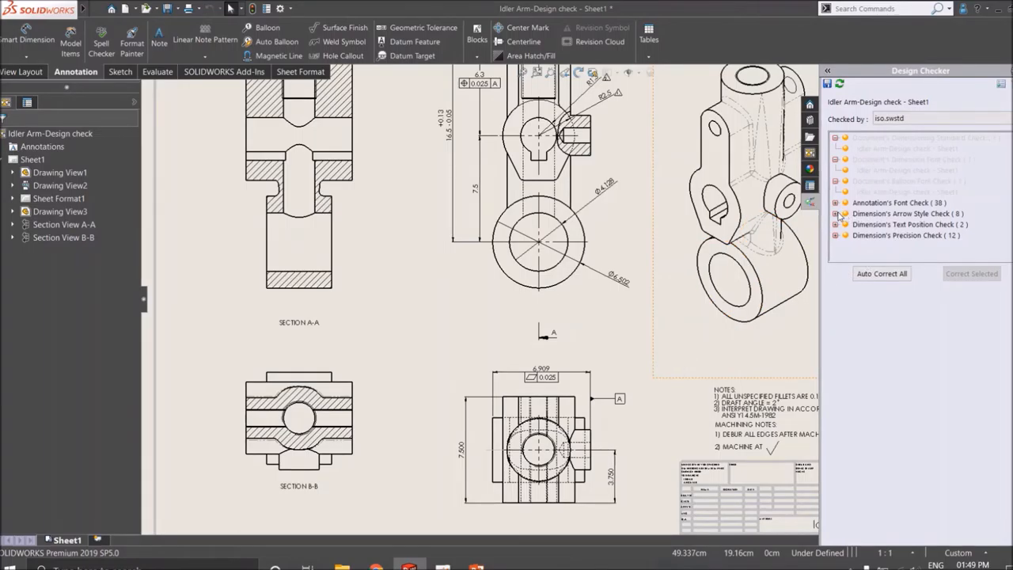
{"action": "left_click", "coordinate": [835, 158]}
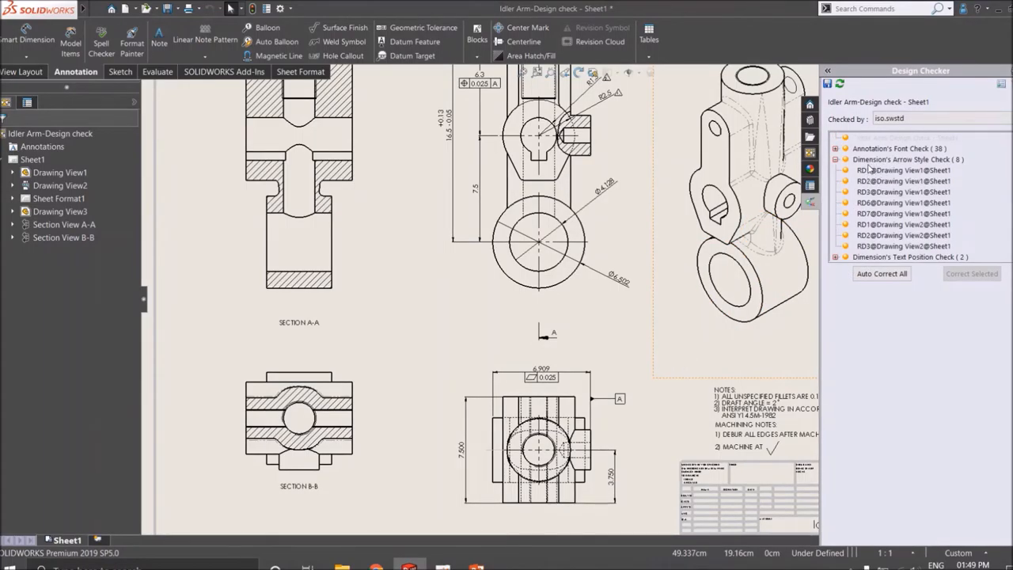
Correct the Dimension's Arrow Style failures and close the Design Checker results pane.
{"action": "left_click", "coordinate": [908, 159]}
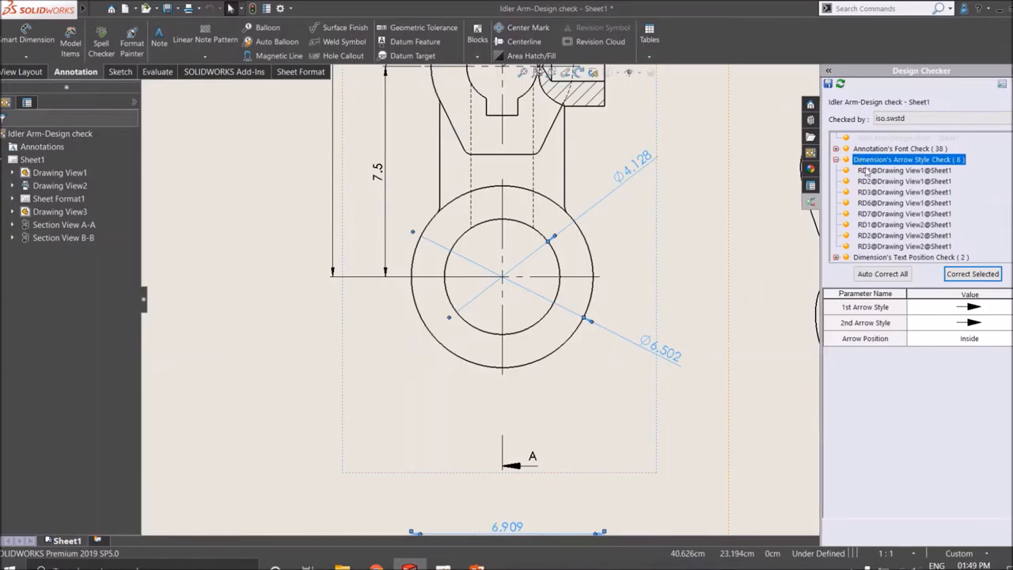
{"action": "left_click", "coordinate": [972, 272]}
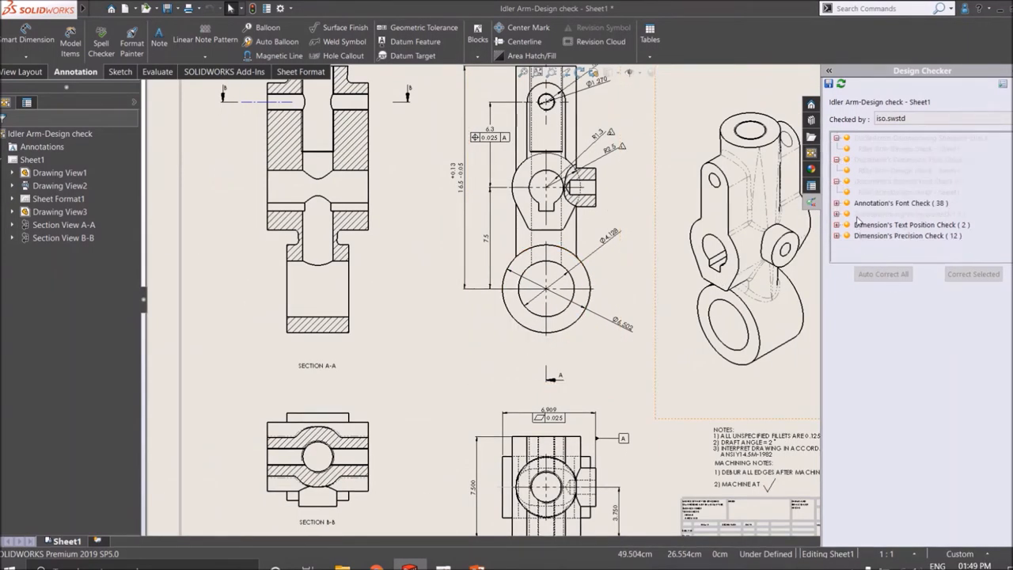
{"action": "left_click", "coordinate": [901, 202]}
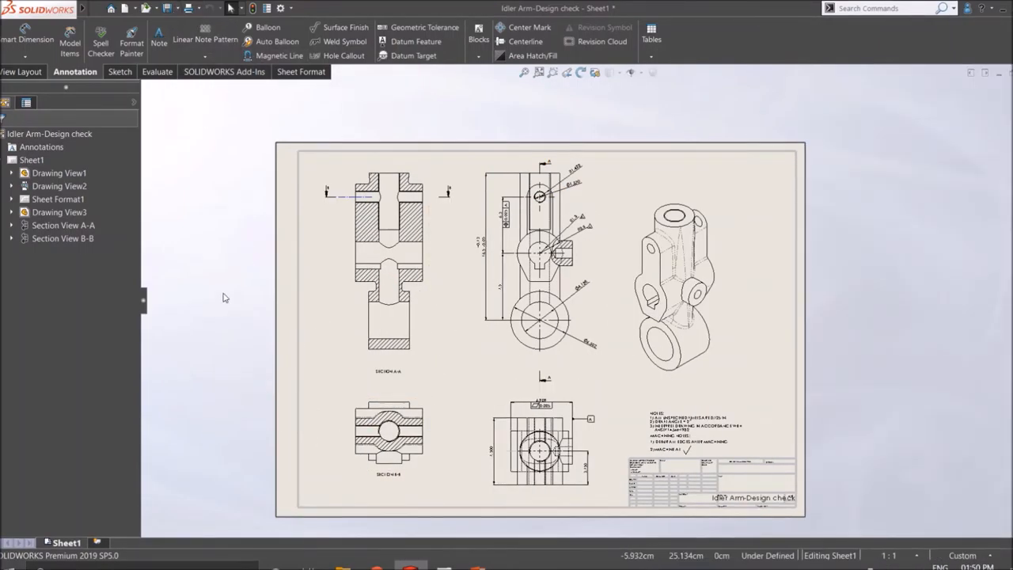
Start checking against an existing standards file, then cancel the file picker.
{"action": "left_click", "coordinate": [193, 8]}
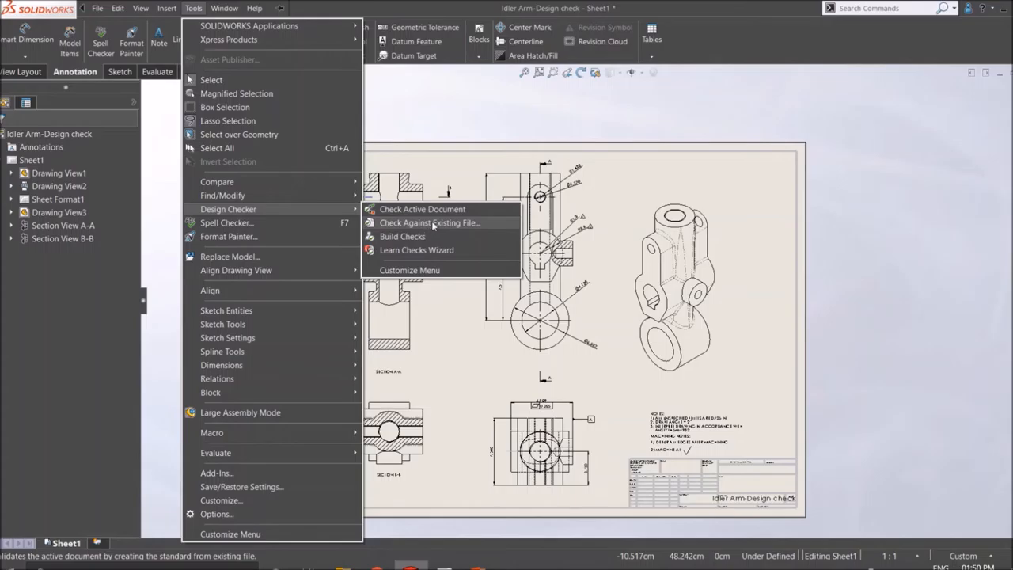
{"action": "left_click", "coordinate": [431, 221]}
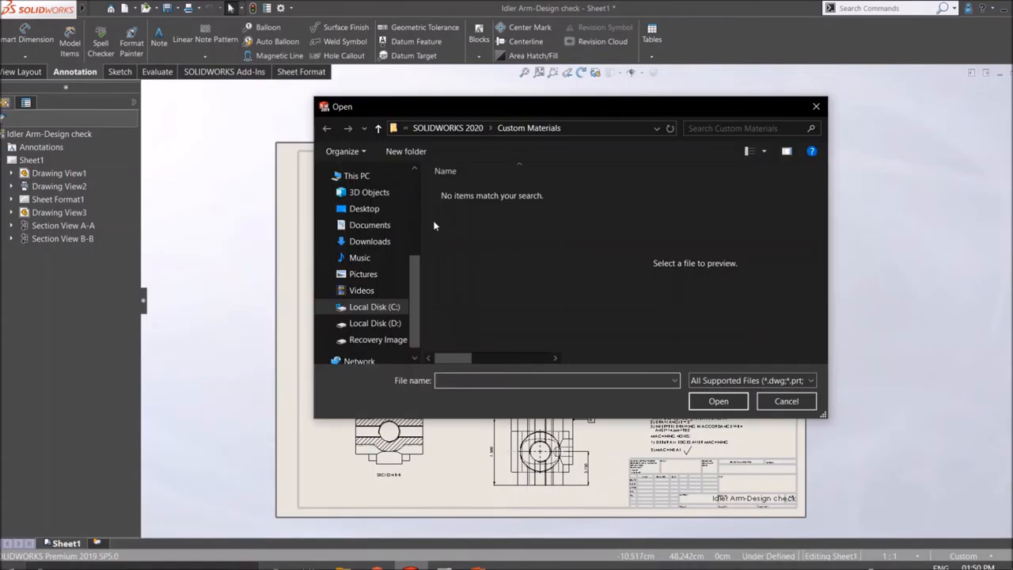
{"action": "mouse_move", "coordinate": [521, 322]}
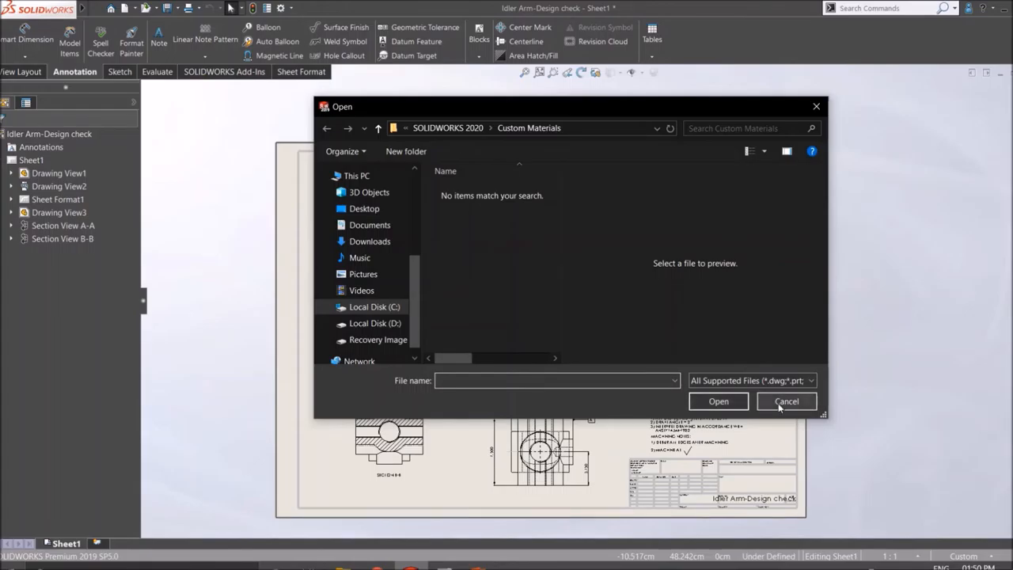
{"action": "left_click", "coordinate": [785, 402]}
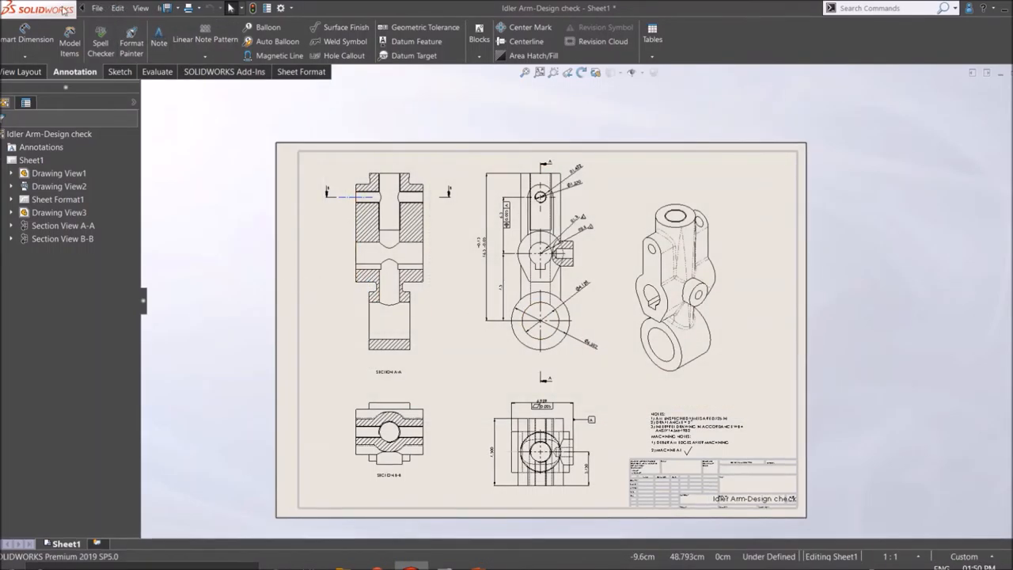
Launch the standalone Build Checks app from Tools > Design Checker.
{"action": "left_click", "coordinate": [166, 8]}
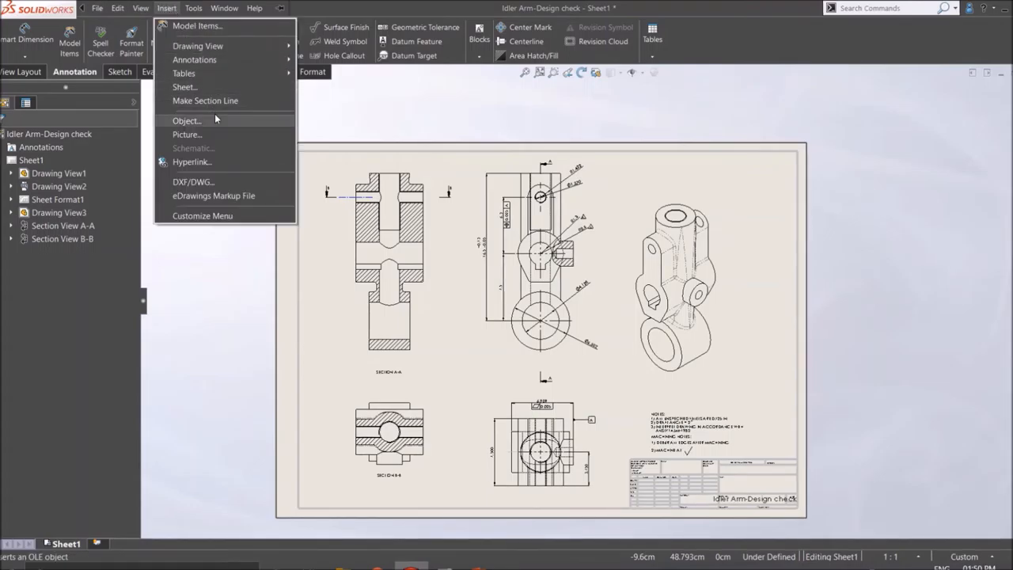
{"action": "left_click", "coordinate": [193, 8]}
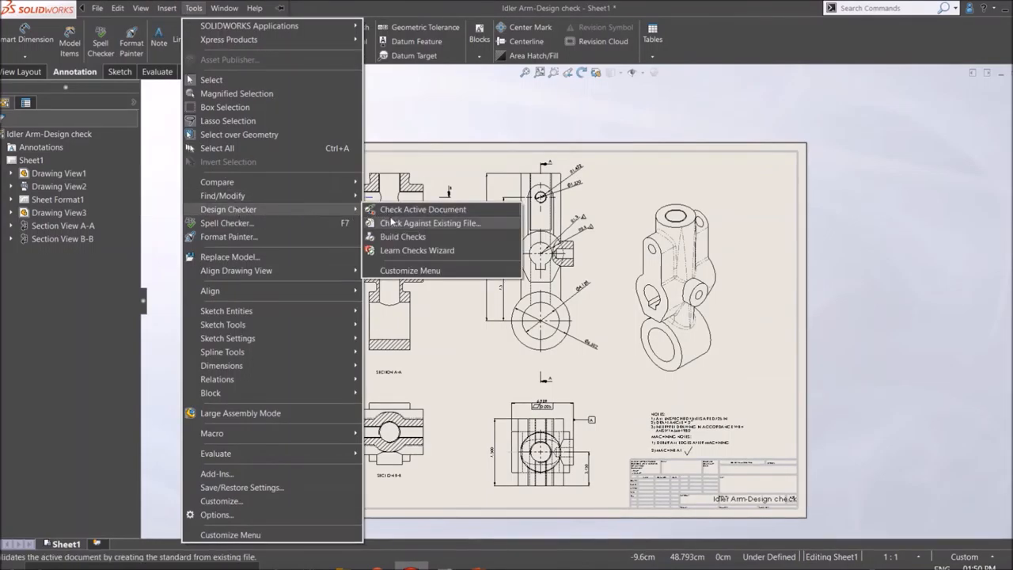
{"action": "mouse_move", "coordinate": [402, 237]}
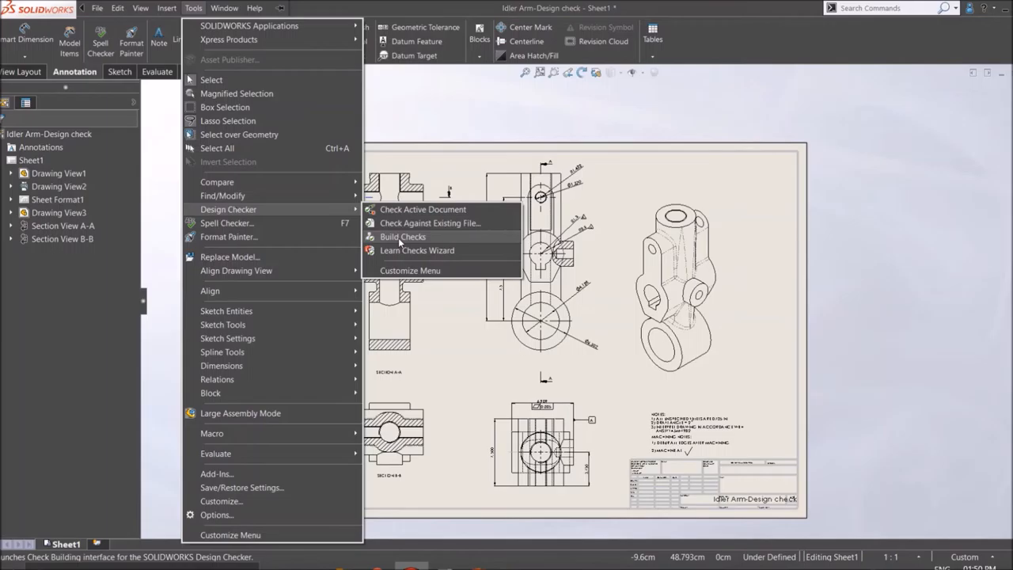
{"action": "left_click", "coordinate": [402, 238]}
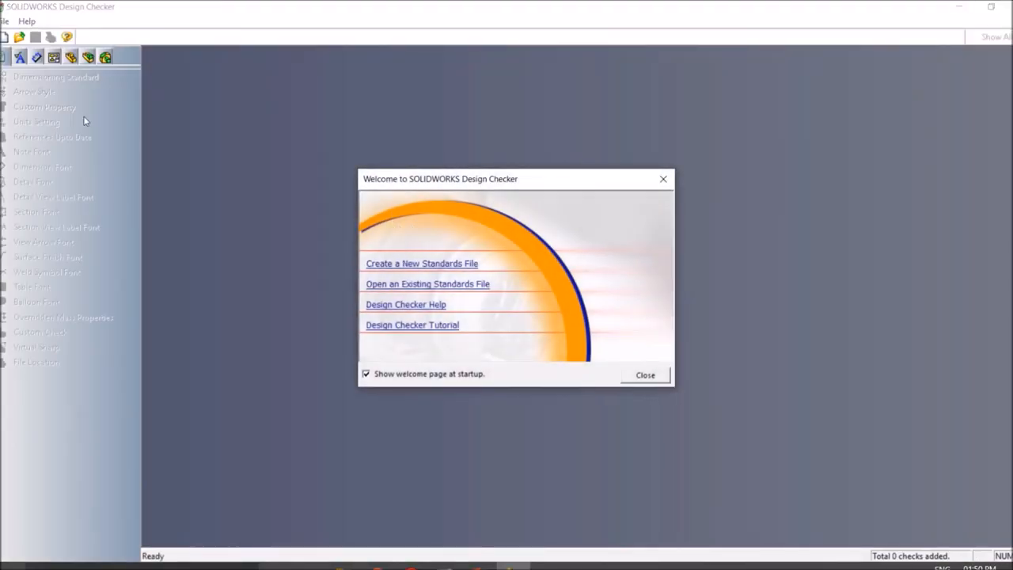
{"action": "mouse_move", "coordinate": [527, 250]}
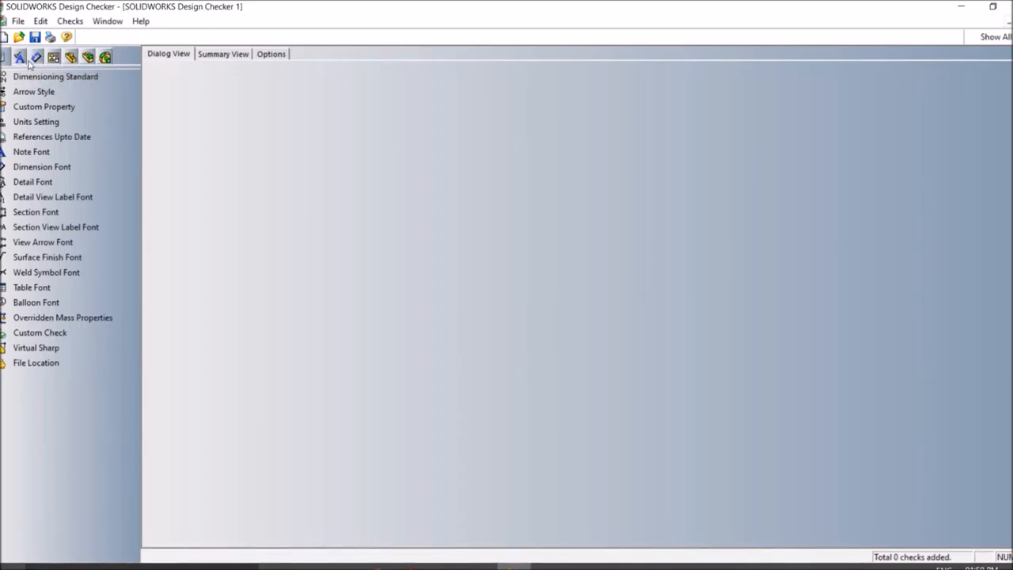
{"action": "mouse_move", "coordinate": [89, 57]}
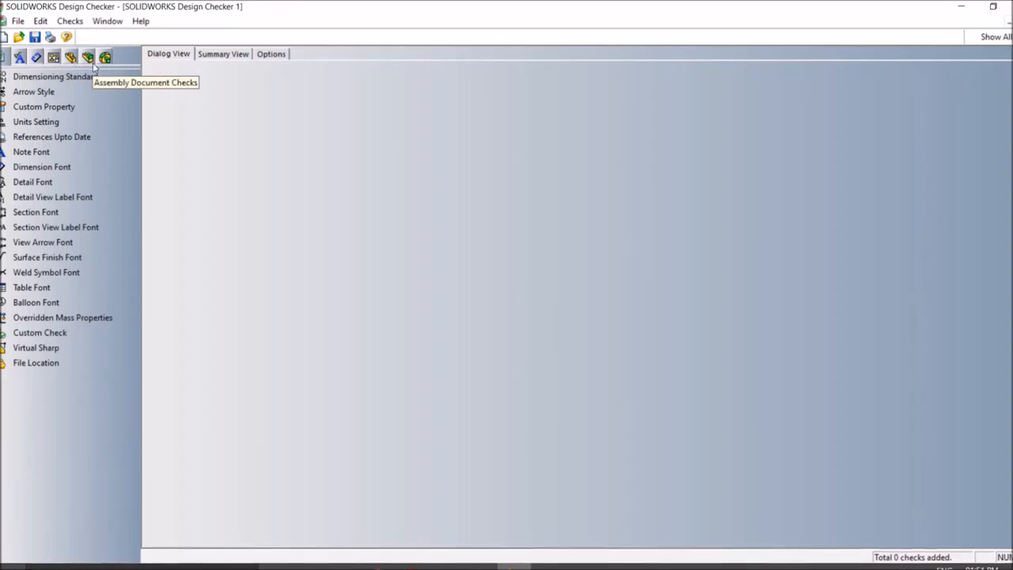
Add Arrow Style, Dimensioning Standard and Units Setting checks, leaving arrow size operator unchanged.
{"action": "left_click", "coordinate": [35, 92]}
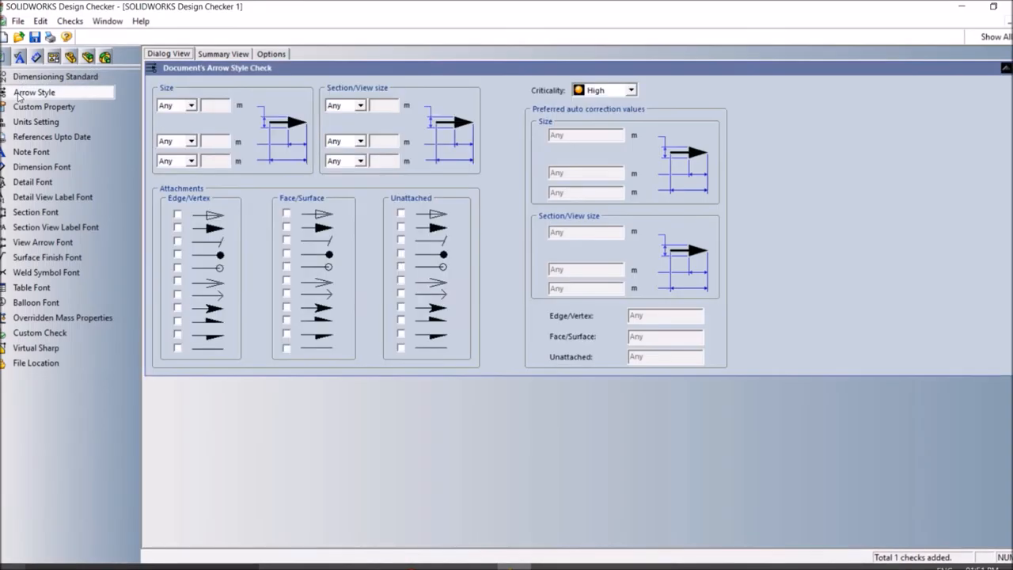
{"action": "left_click", "coordinate": [56, 76]}
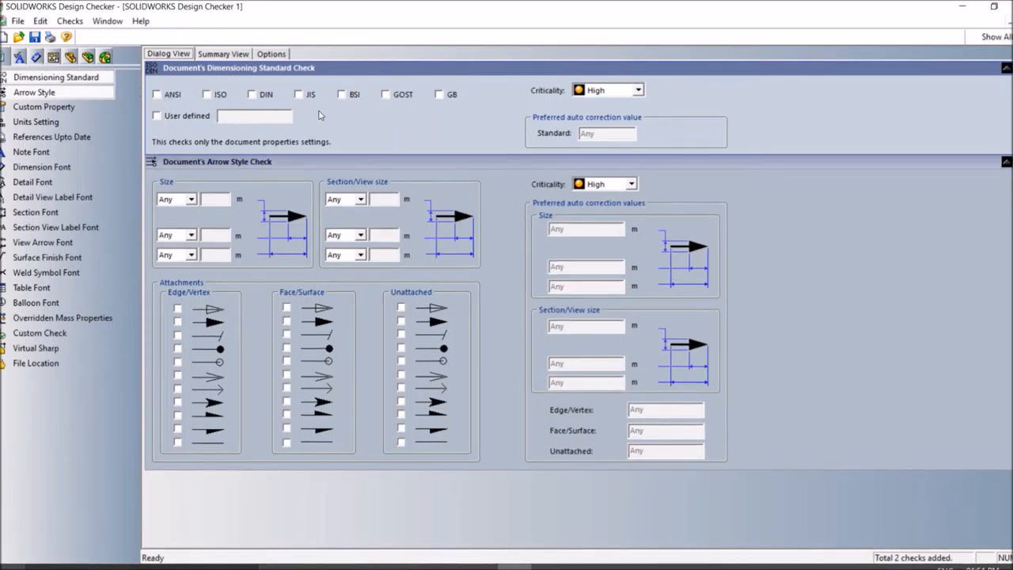
{"action": "left_click", "coordinate": [190, 200]}
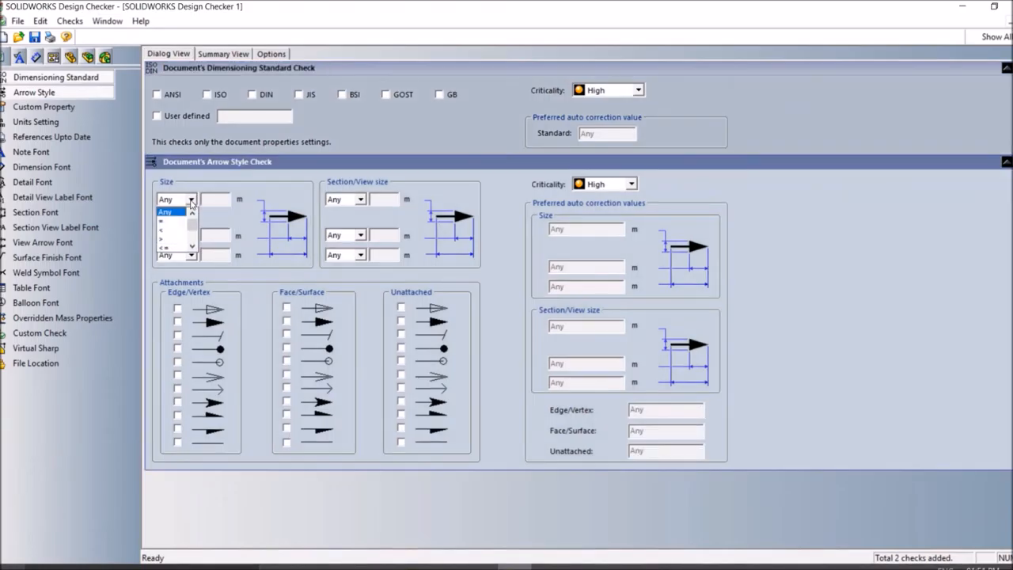
{"action": "left_click", "coordinate": [189, 199]}
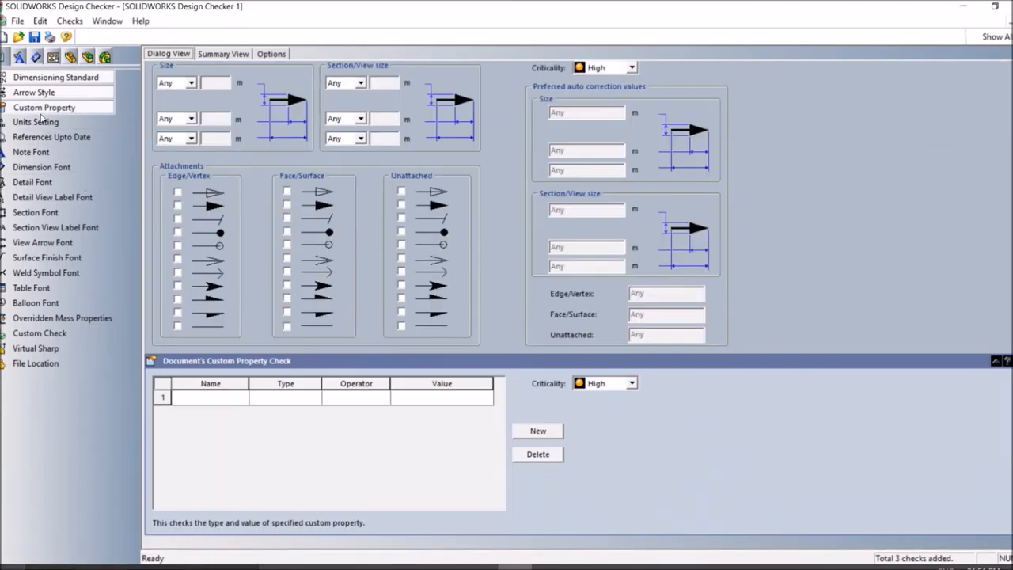
{"action": "mouse_move", "coordinate": [35, 122]}
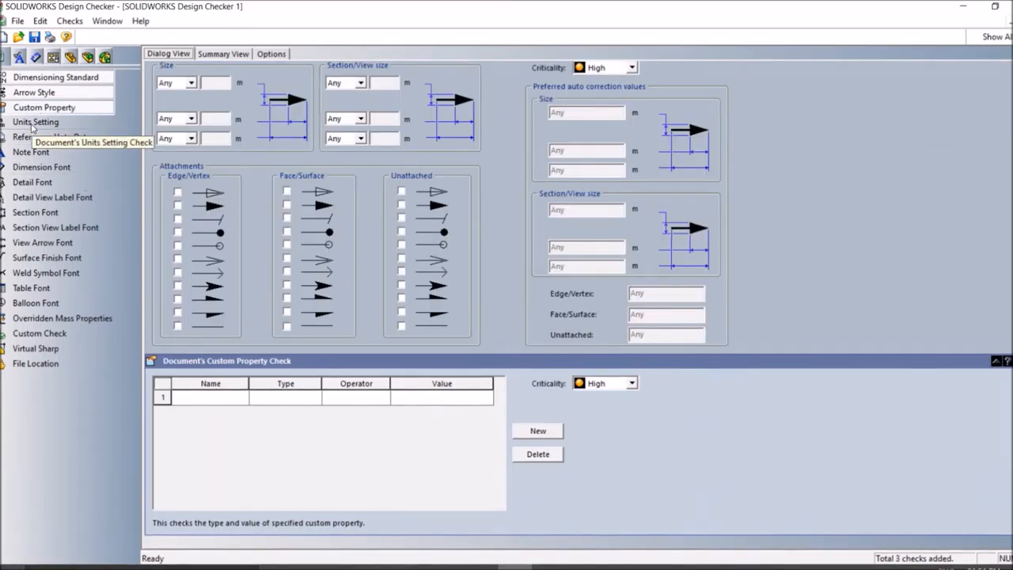
{"action": "left_click", "coordinate": [34, 122]}
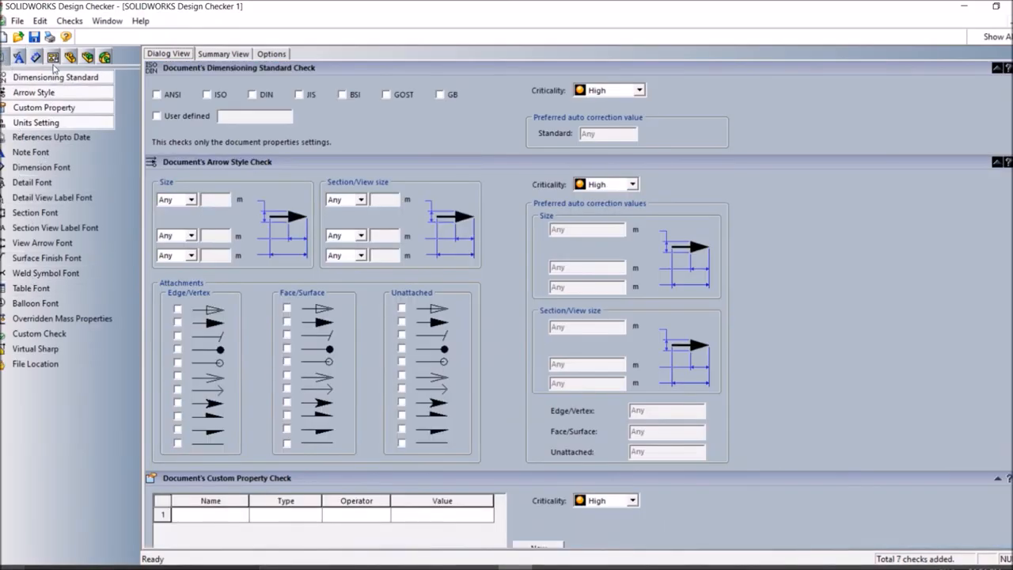
Exit Design Checker via File > Exit, answering No to saving the built checks.
{"action": "left_click", "coordinate": [16, 21]}
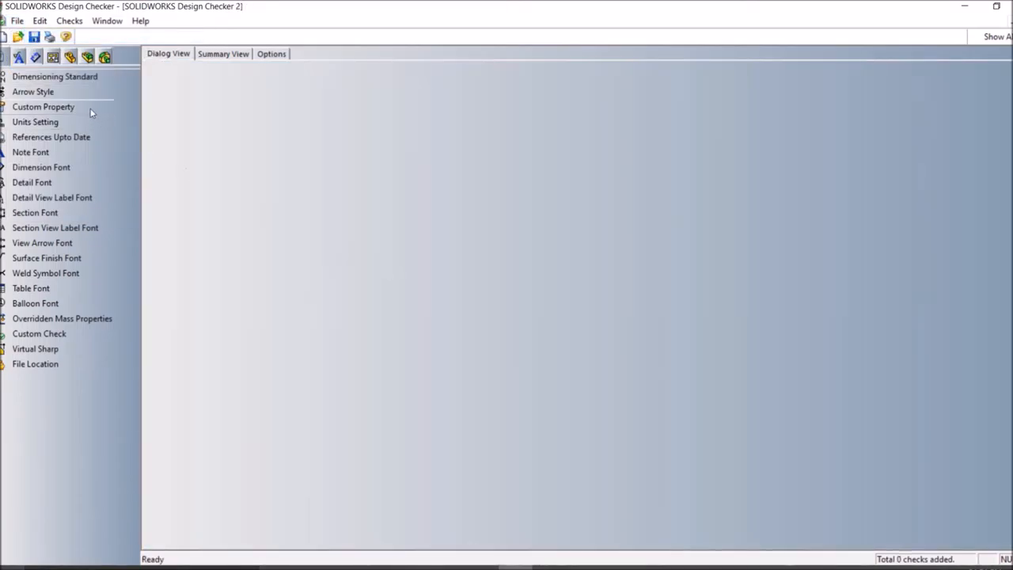
{"action": "mouse_move", "coordinate": [39, 332]}
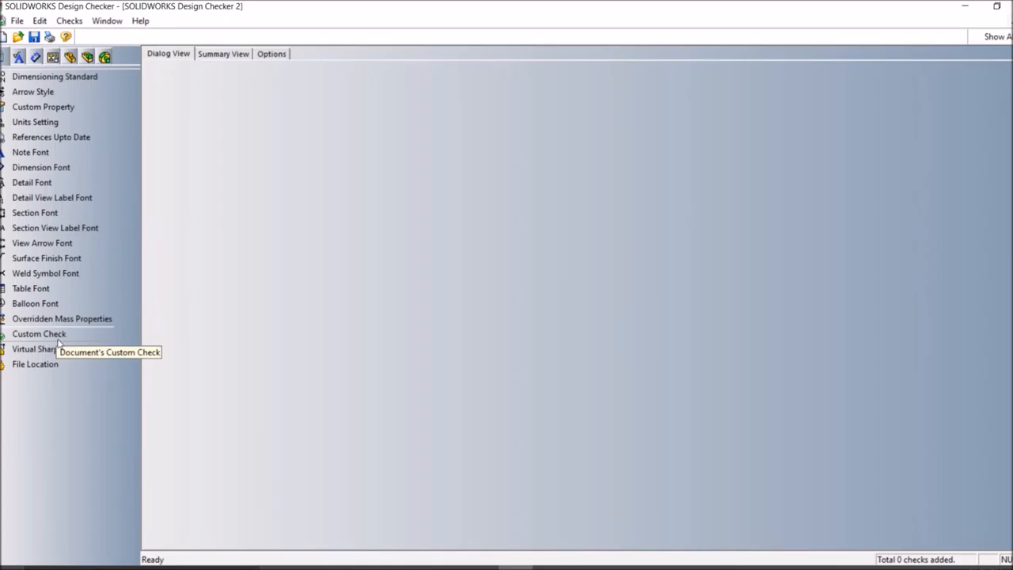
{"action": "mouse_move", "coordinate": [32, 288]}
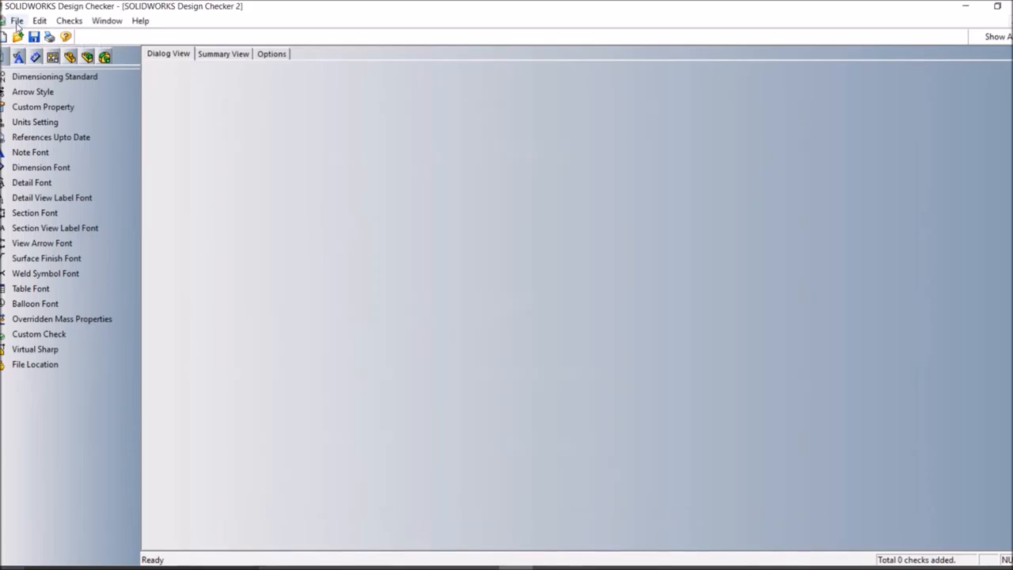
{"action": "left_click", "coordinate": [16, 19]}
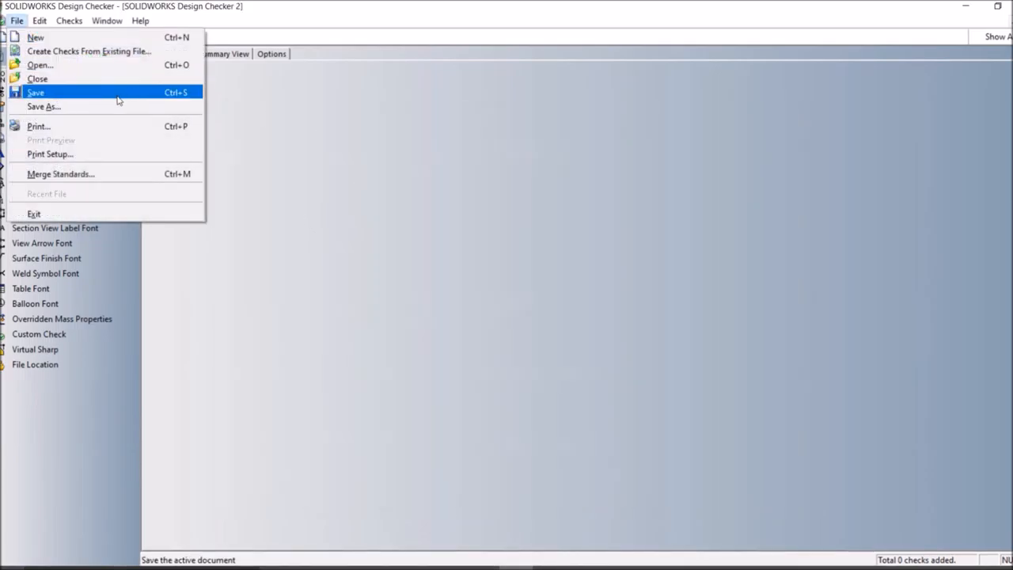
{"action": "mouse_move", "coordinate": [45, 106]}
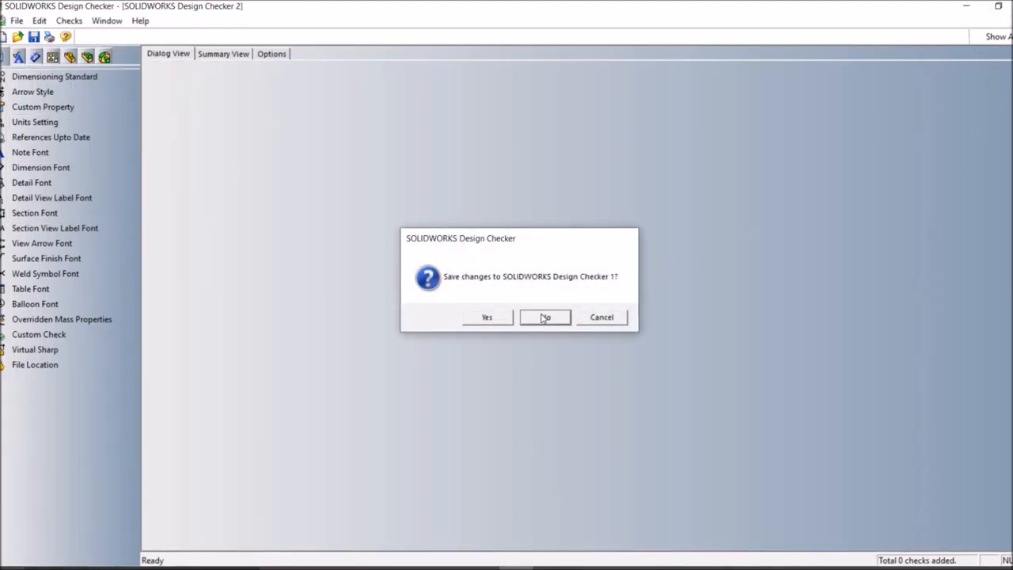
{"action": "left_click", "coordinate": [544, 317]}
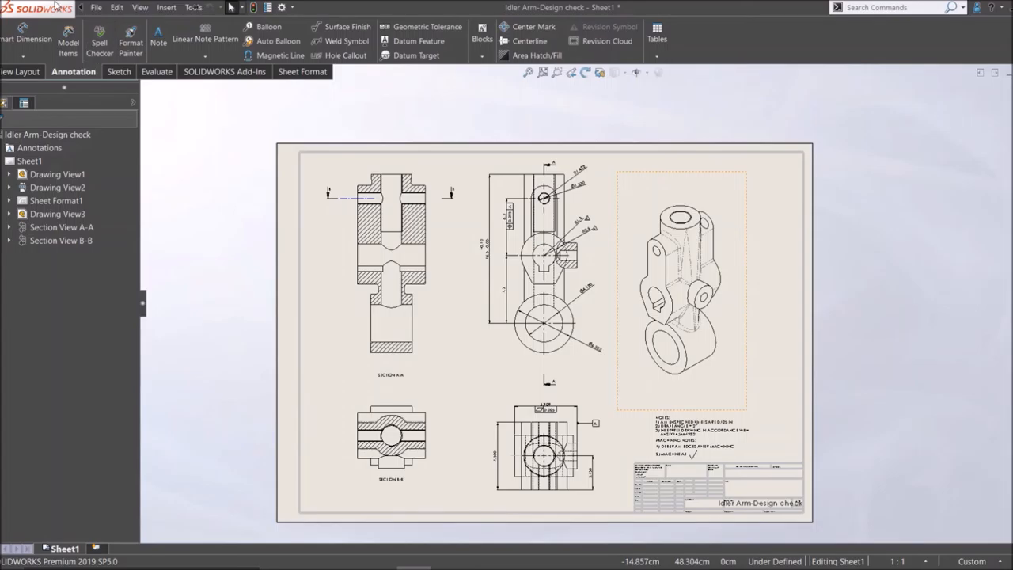
Run the Learn Checks Wizard and mark Dimensioning Standard and Arrow Style document checks.
{"action": "left_click", "coordinate": [193, 6]}
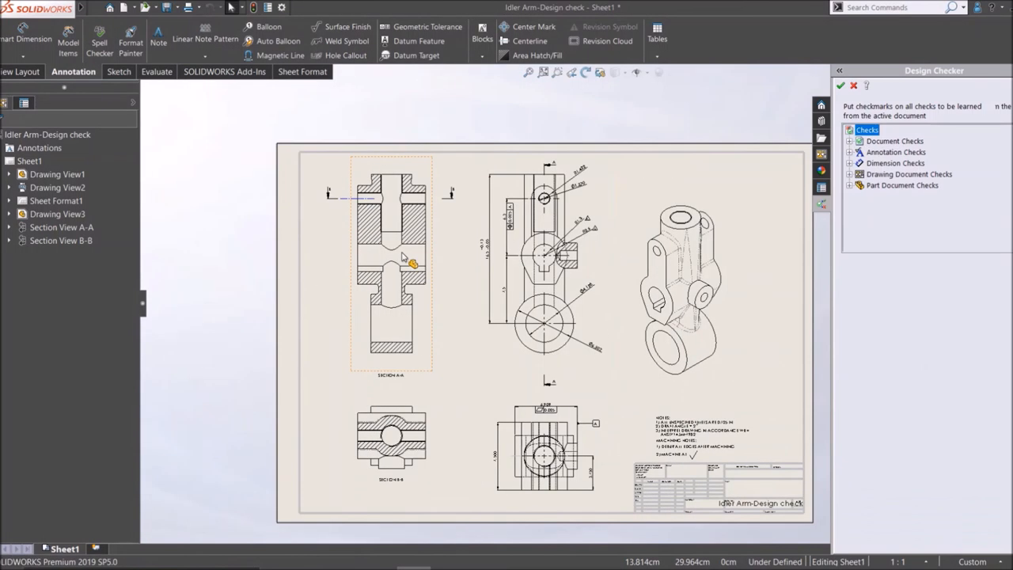
{"action": "left_click", "coordinate": [894, 140]}
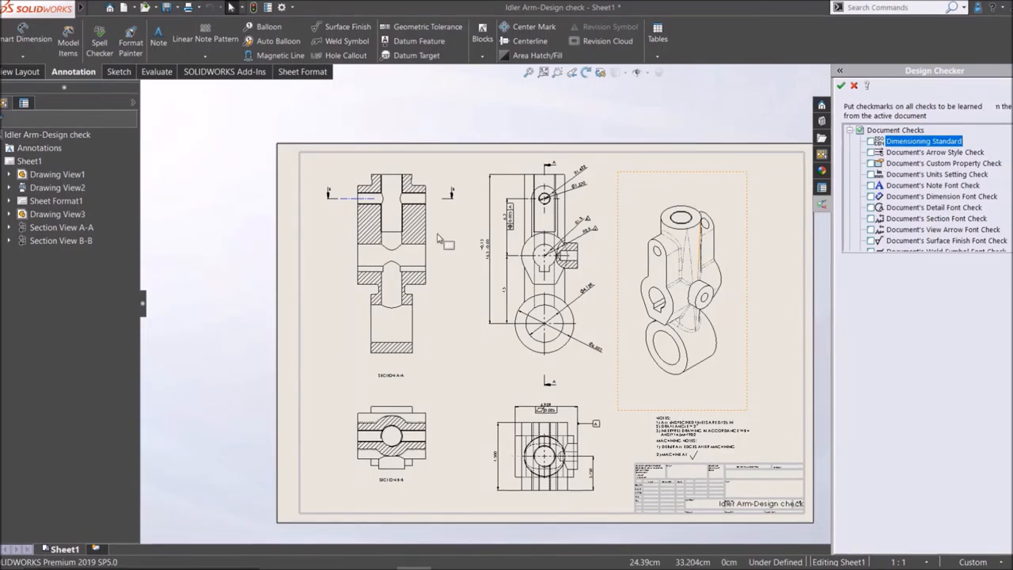
{"action": "left_click", "coordinate": [393, 437]}
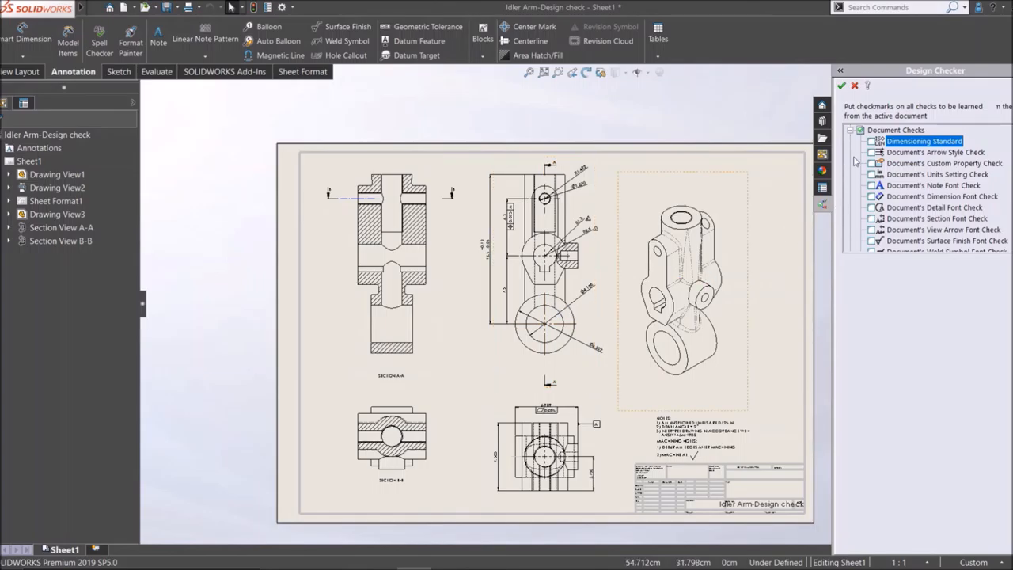
{"action": "left_click", "coordinate": [936, 152]}
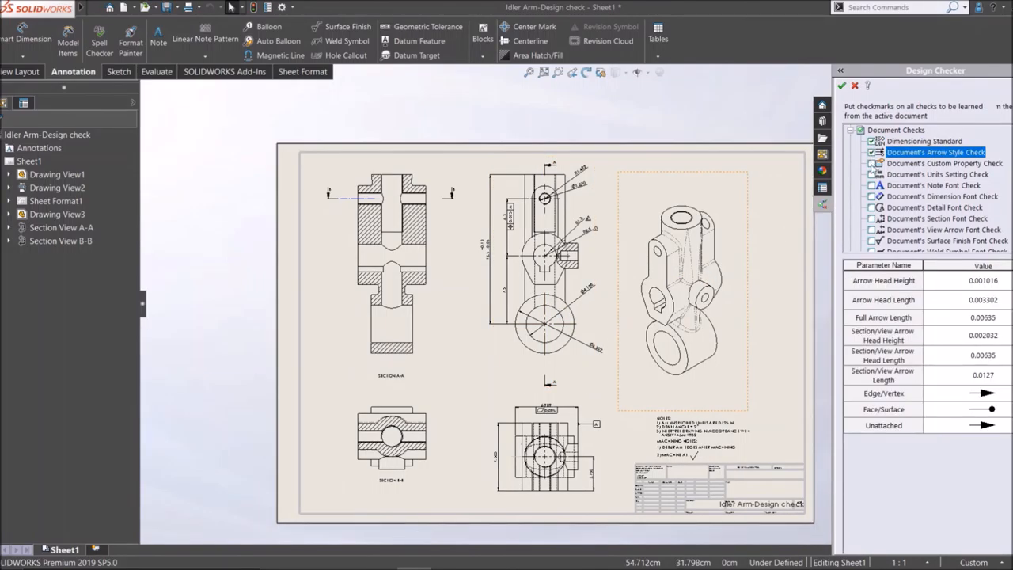
Finish the wizard to view the three learned checks, close Design Checker via the save prompt, reopen Tools.
{"action": "left_click", "coordinate": [943, 163]}
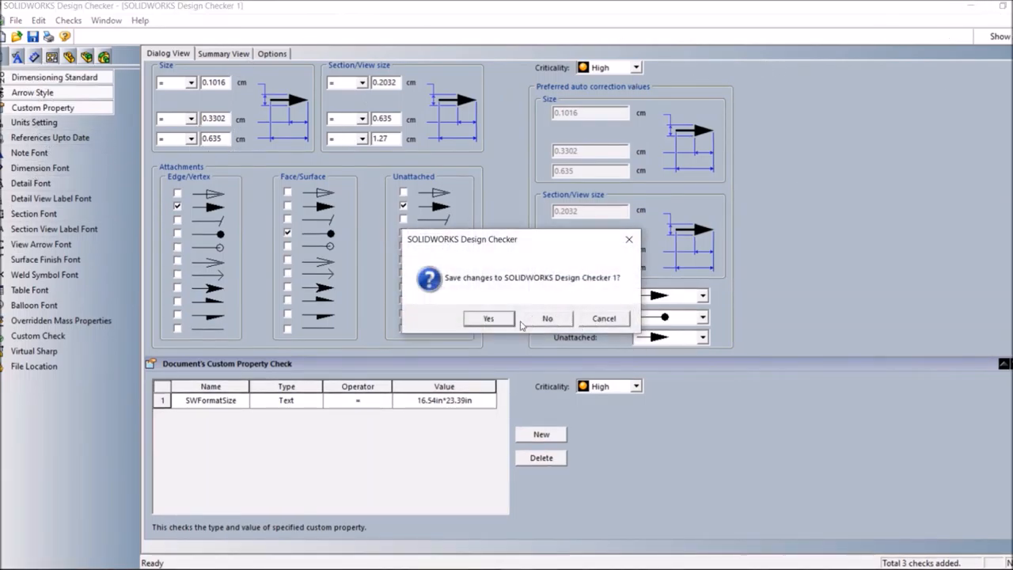
{"action": "left_click", "coordinate": [547, 317]}
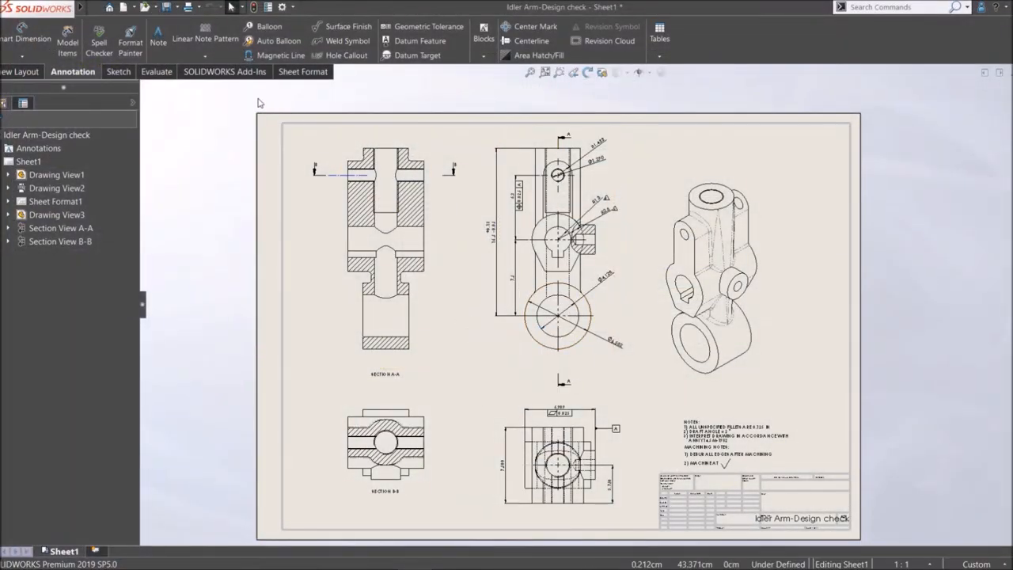
{"action": "left_click", "coordinate": [194, 6]}
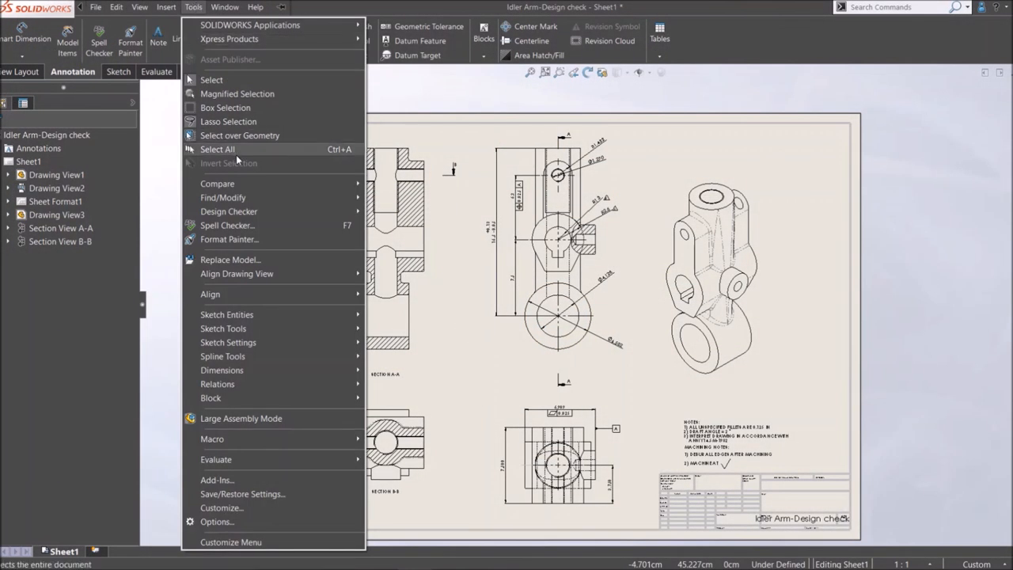
{"action": "mouse_move", "coordinate": [228, 212]}
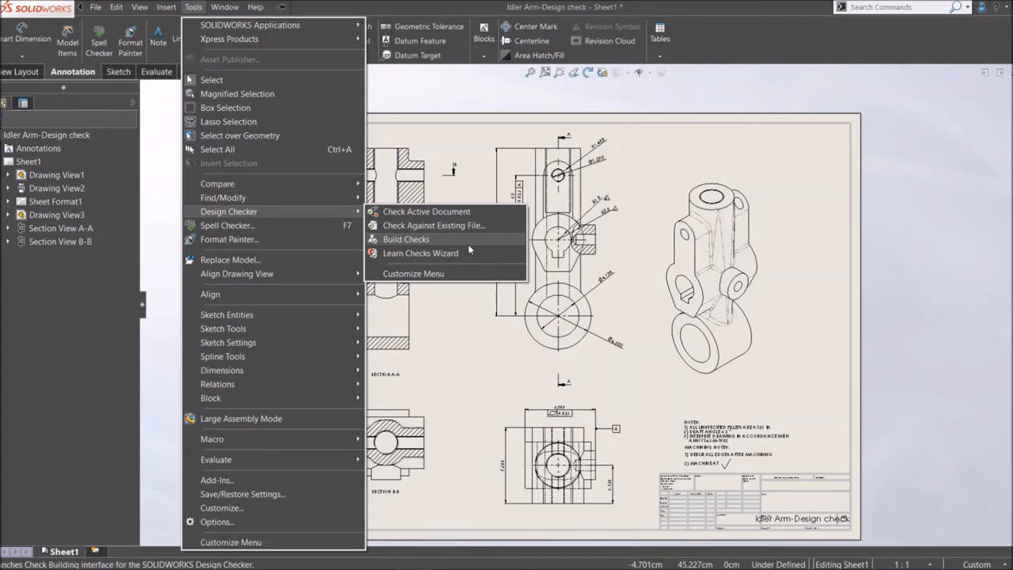